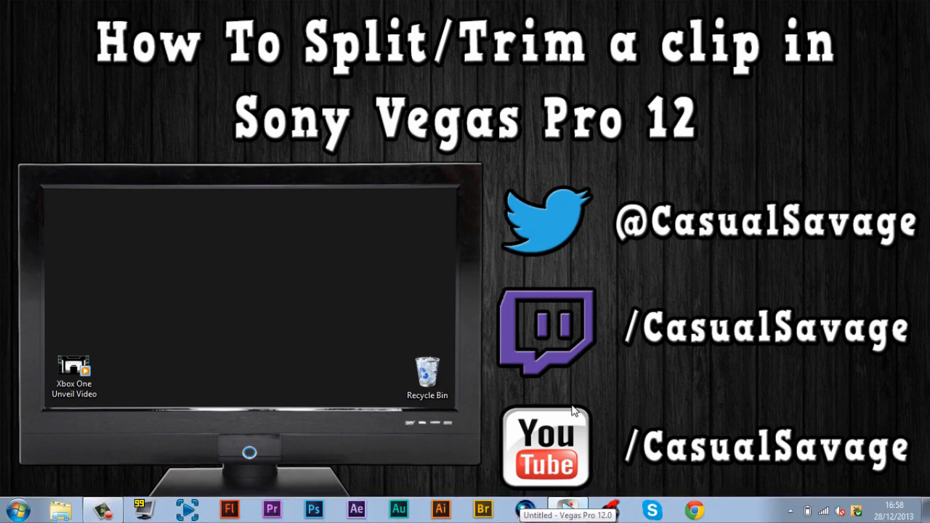
Step: Restore the empty untitled Vegas Pro project window from the taskbar
click(567, 509)
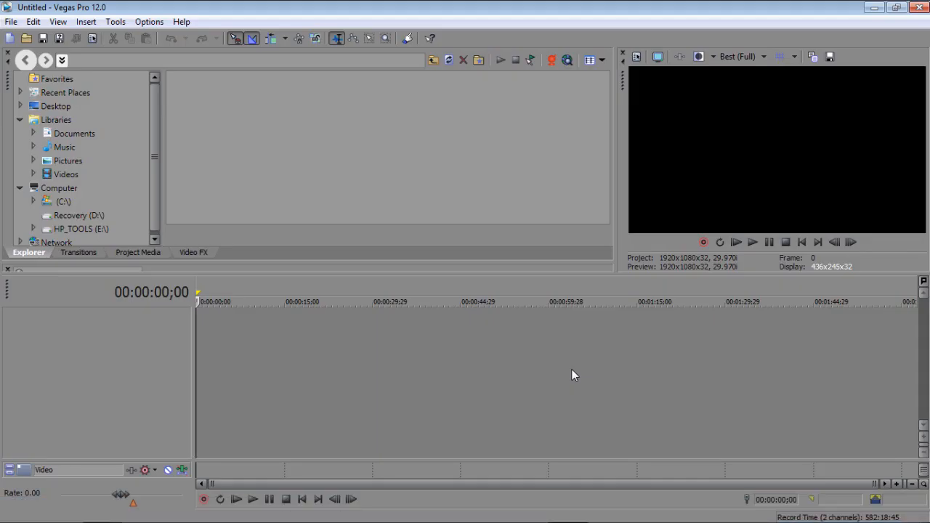
mouse_move(33, 21)
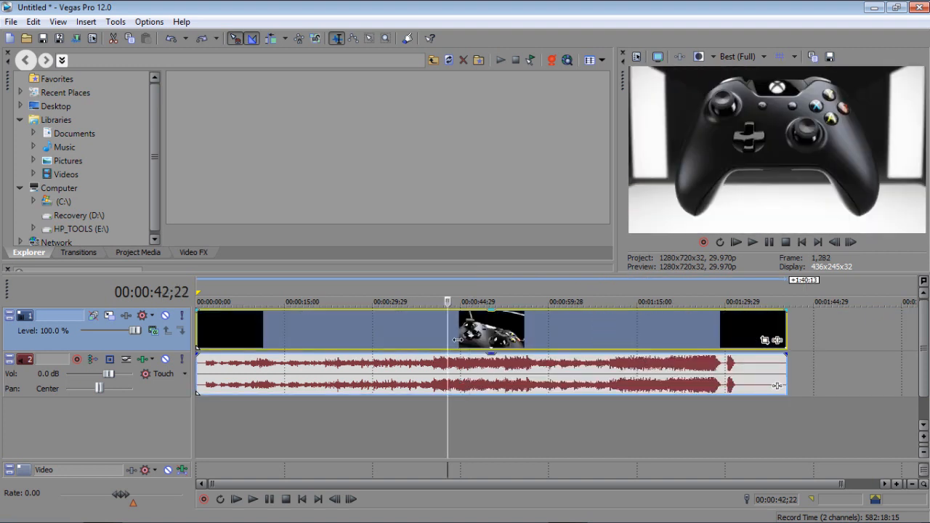
Step: Place the Xbox One Unveil Video clip on the timeline as video and audio tracks
right_click(490, 330)
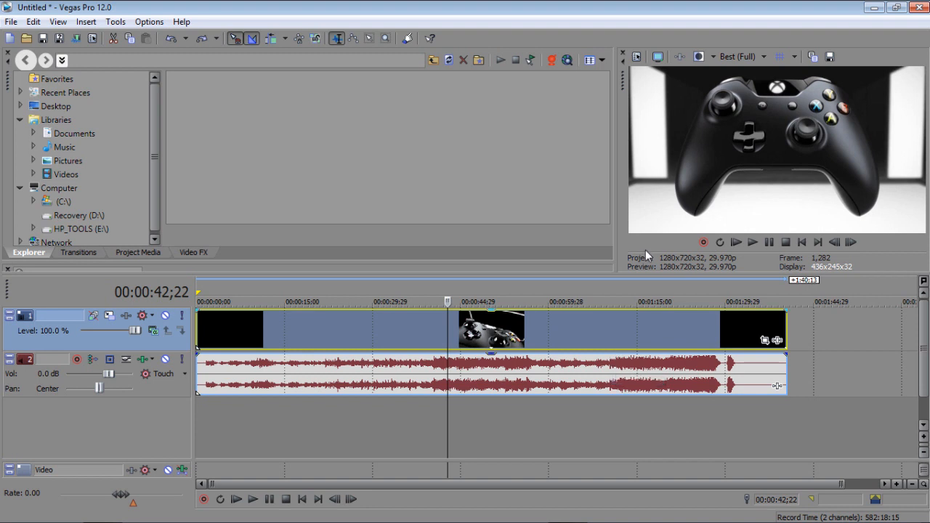
Step: Set the playhead near 01:17 and mark a loop region over the first 56 seconds
click(650, 301)
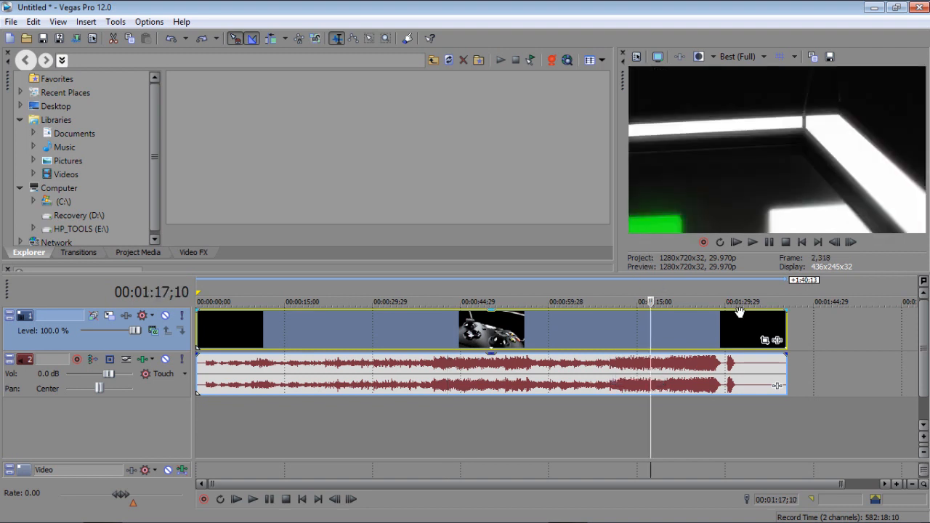
click(721, 302)
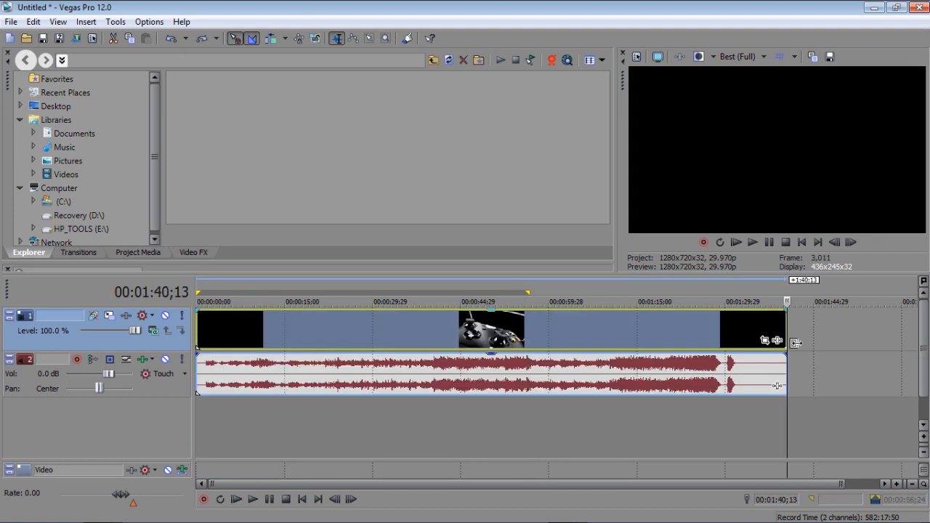
mouse_move(276, 314)
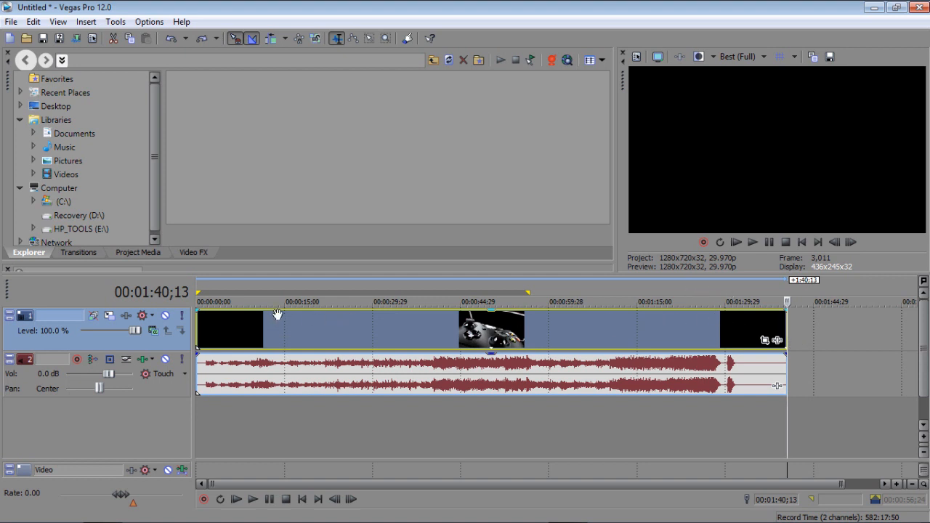
mouse_move(736, 354)
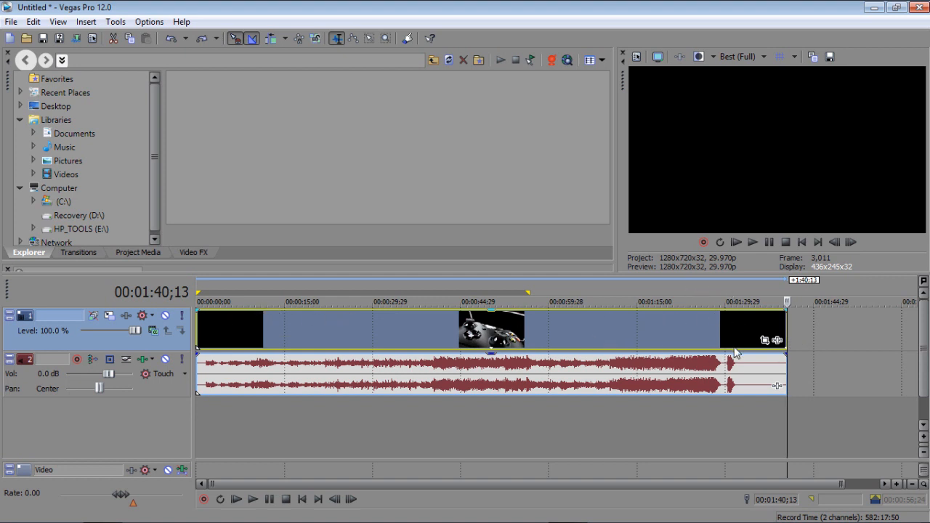